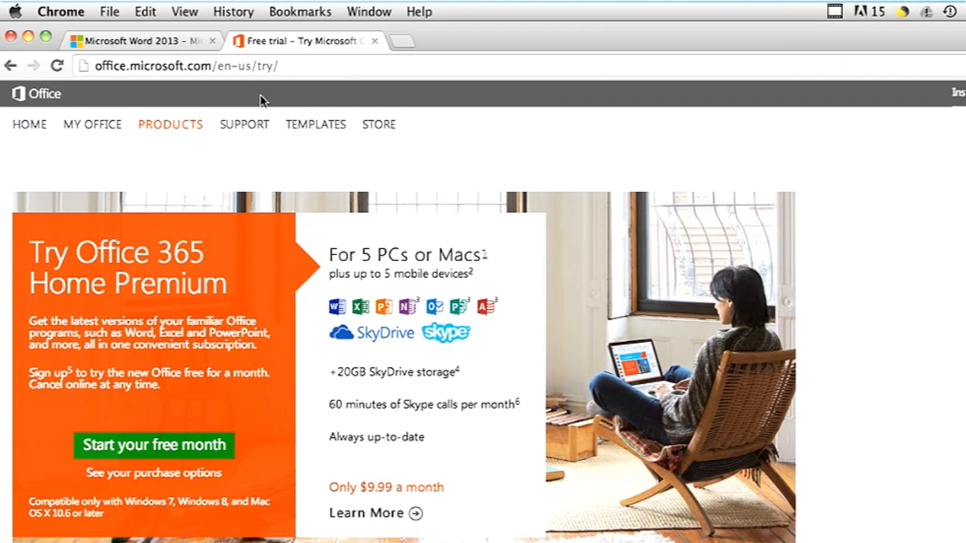
scroll(down, 3)
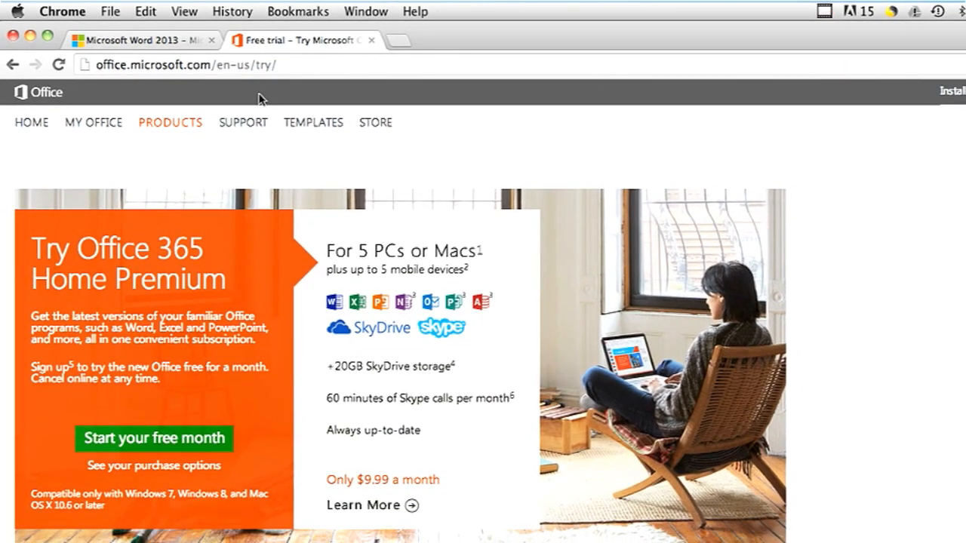